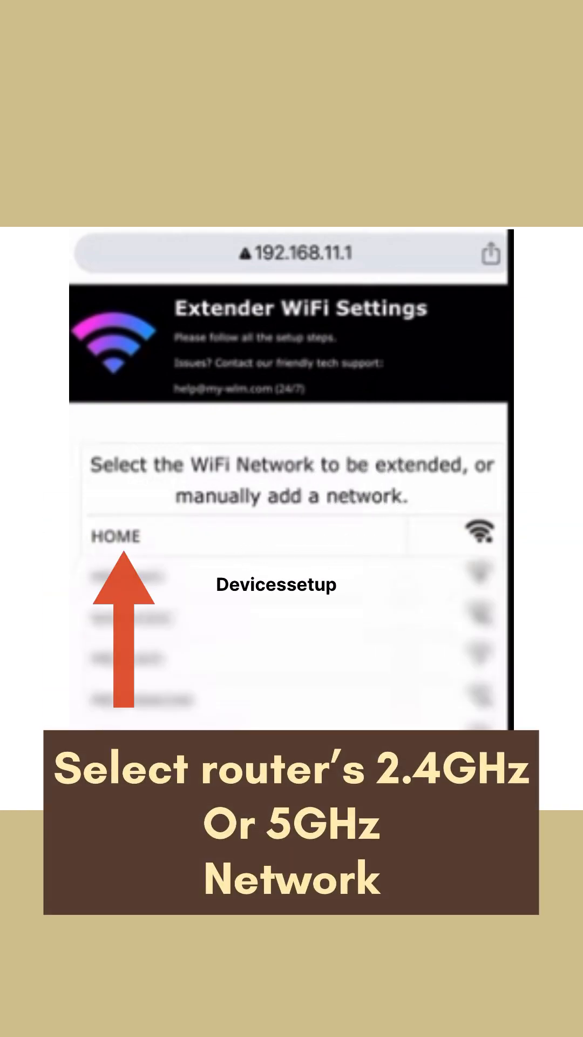
# Choose the HOME network in the WiFi list, opening its password page.
pyautogui.click(118, 535)
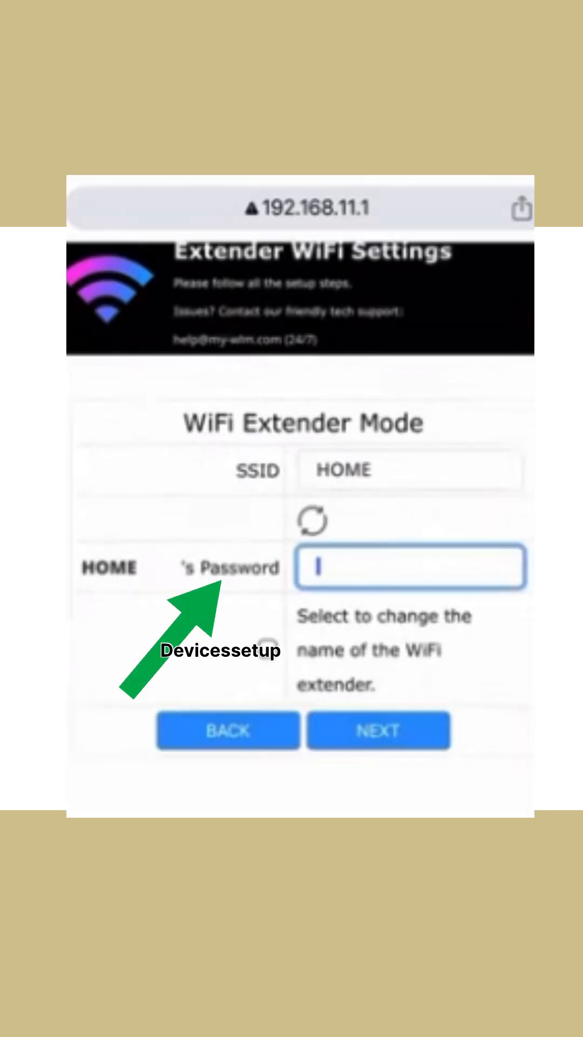